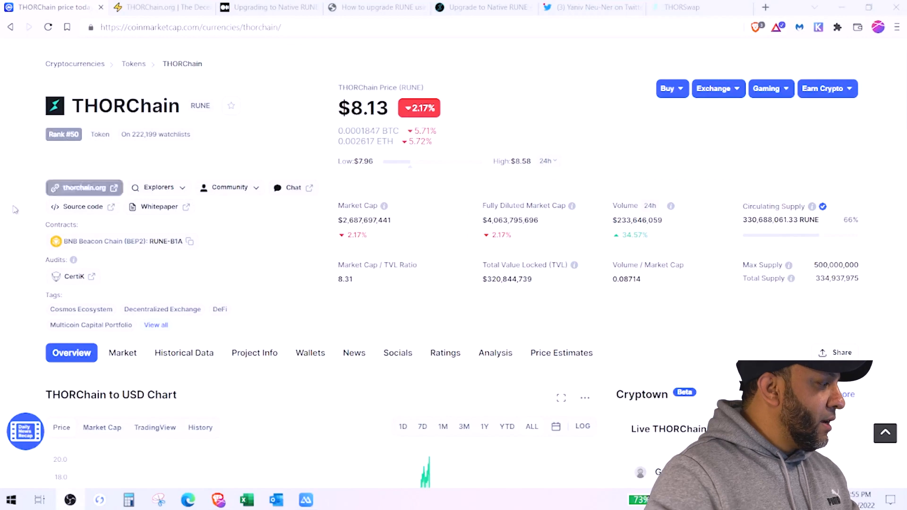
# Scroll the CoinMarketCap THORChain page past the price chart to the RUNE description
pyautogui.scroll(-3)
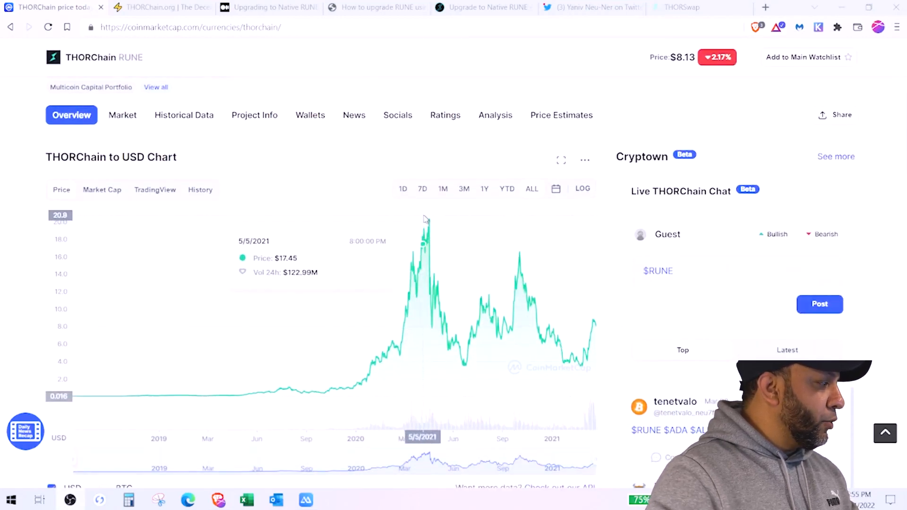
pyautogui.moveTo(427, 221)
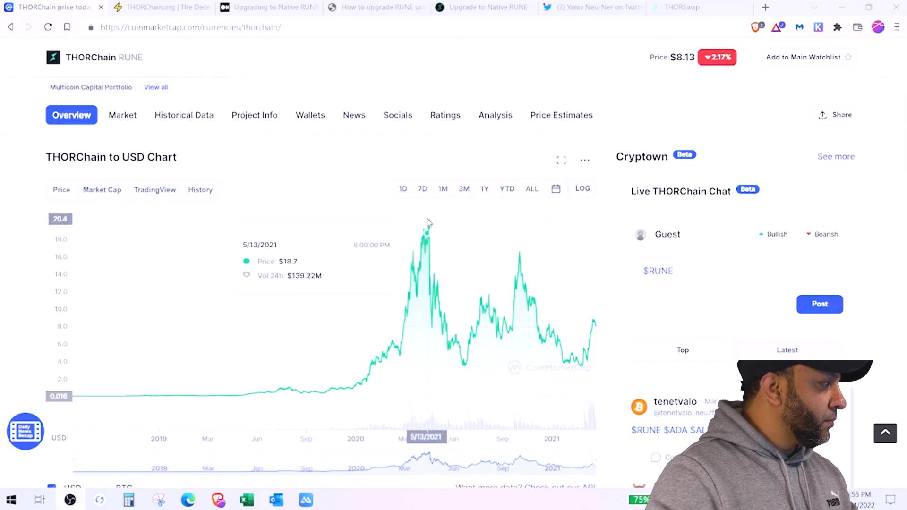
pyautogui.moveTo(520, 260)
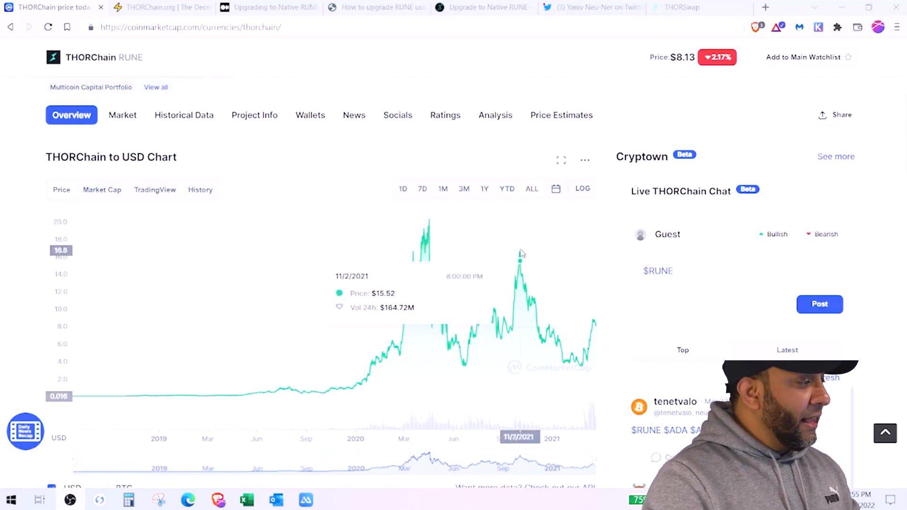
pyautogui.moveTo(519, 256)
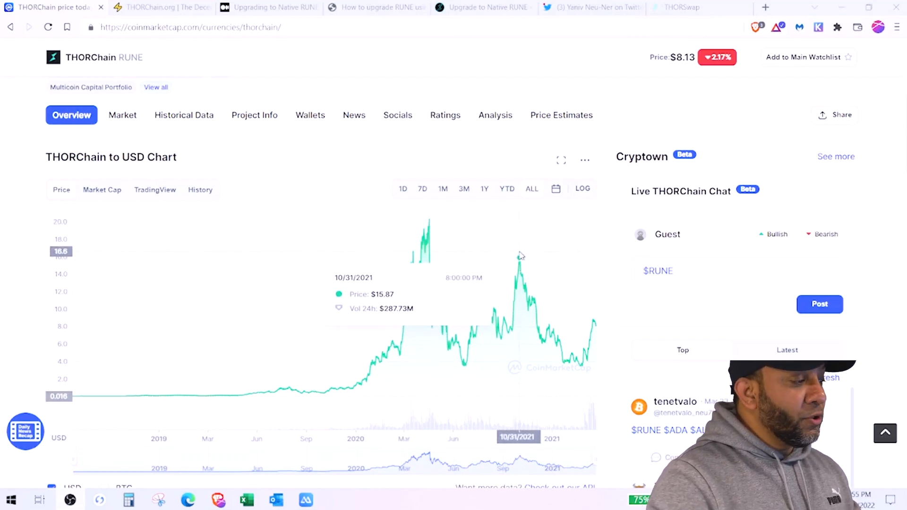
pyautogui.moveTo(596, 324)
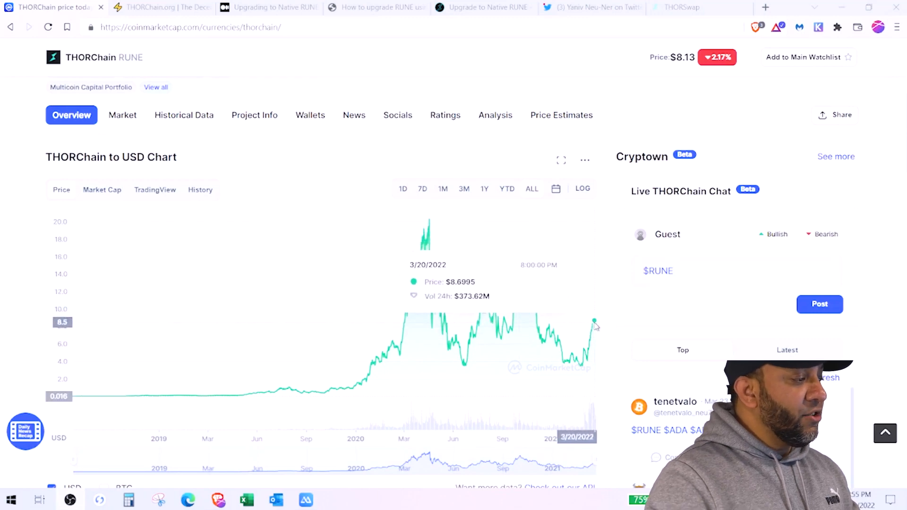
pyautogui.scroll(-3)
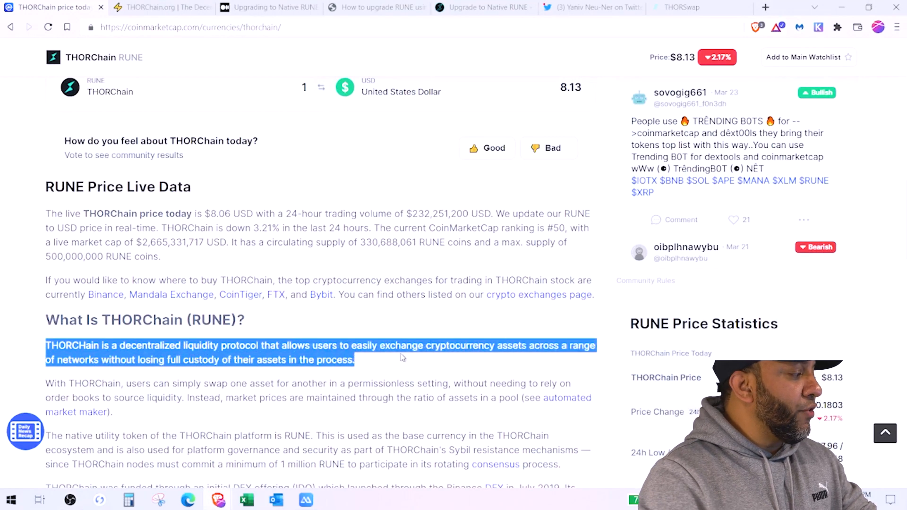
pyautogui.moveTo(311, 375)
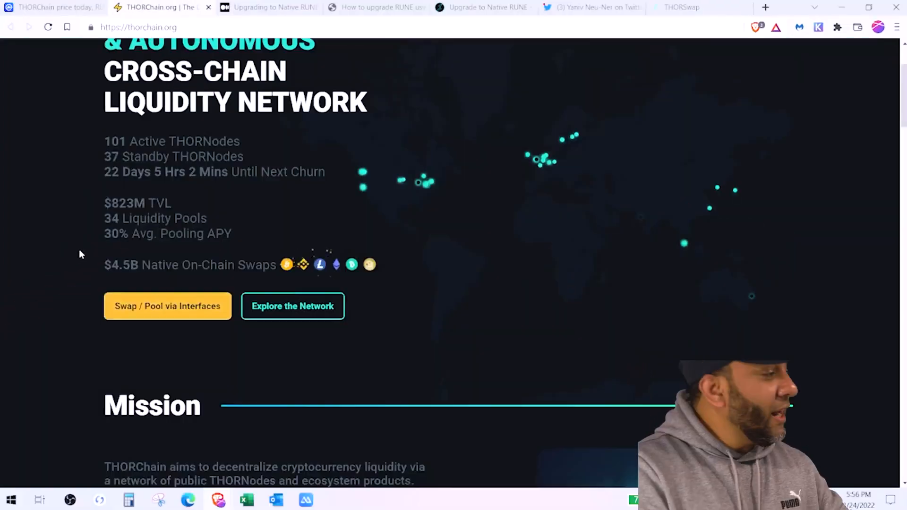
# Scroll the THORChain.org homepage to Getting Started, then switch to the Medium article
pyautogui.scroll(-3)
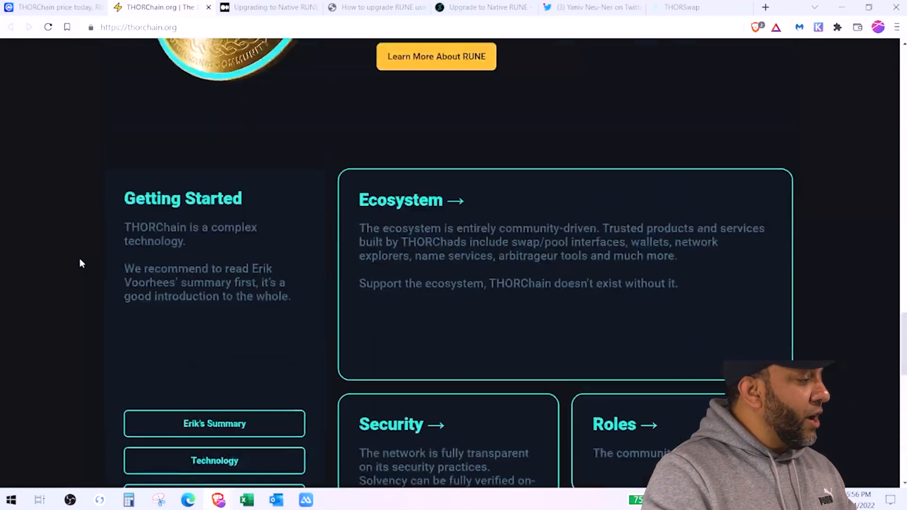
pyautogui.click(269, 6)
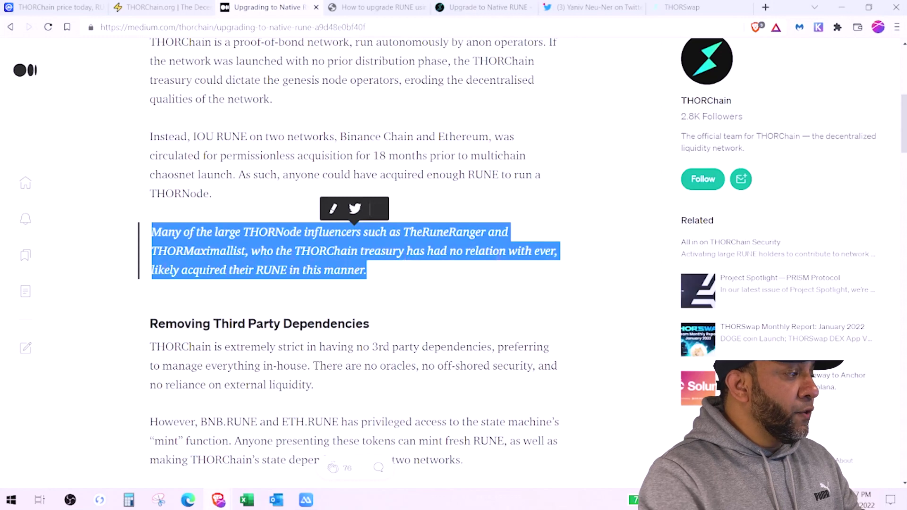
pyautogui.moveTo(254, 305)
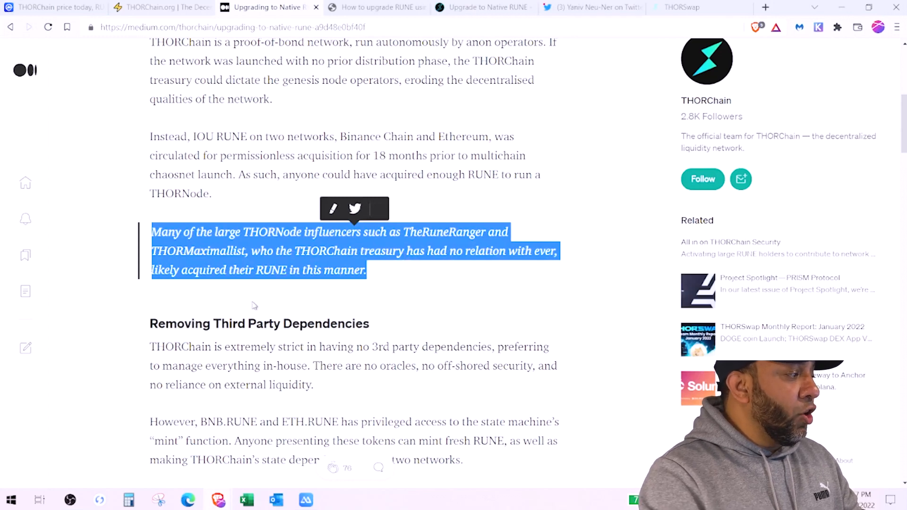
pyautogui.moveTo(253, 300)
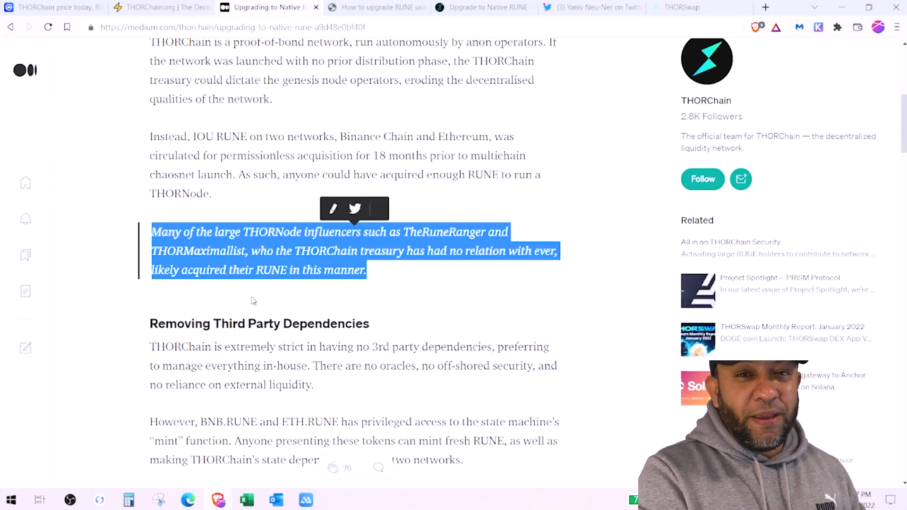
pyautogui.moveTo(249, 300)
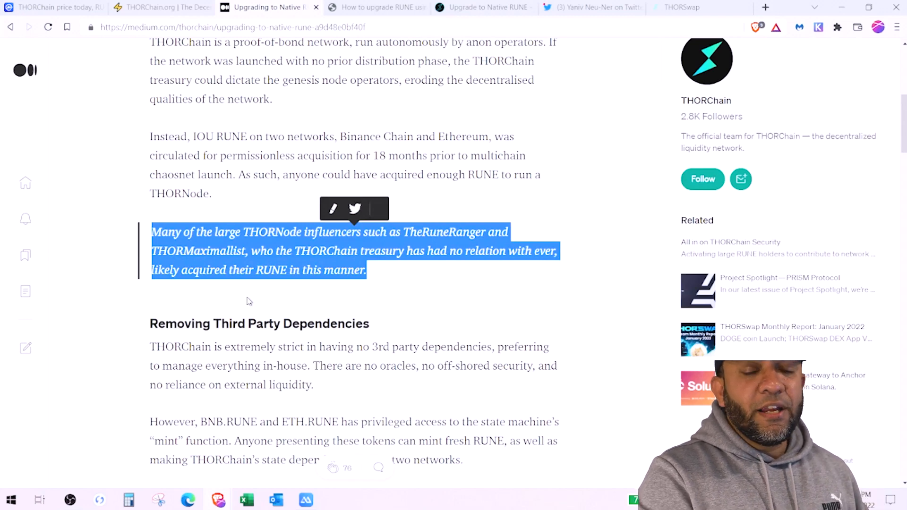
# Scroll the Upgrading to Native RUNE article down to the KillSwitch section
pyautogui.scroll(-3)
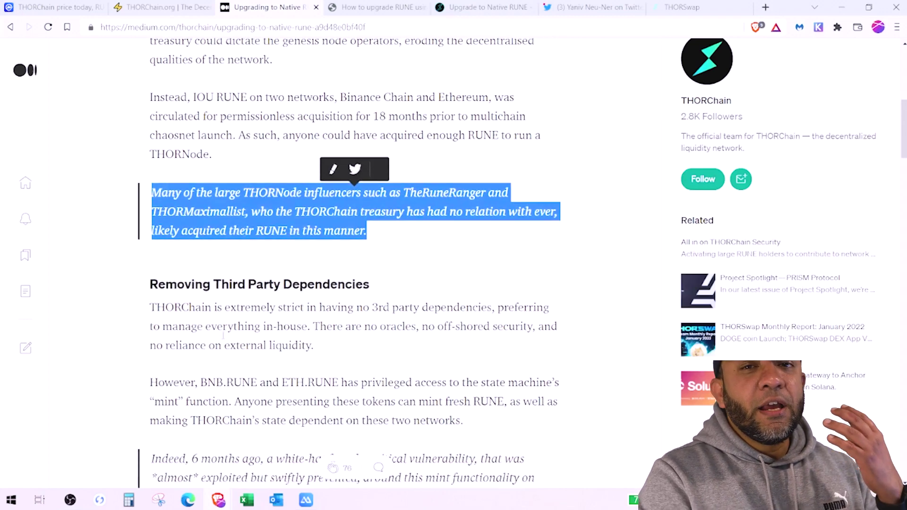
pyautogui.scroll(-3)
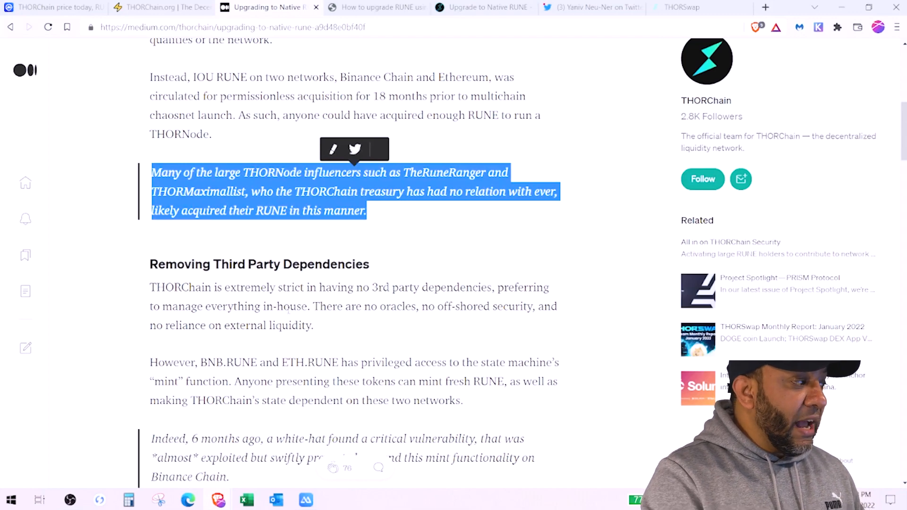
pyautogui.scroll(-3)
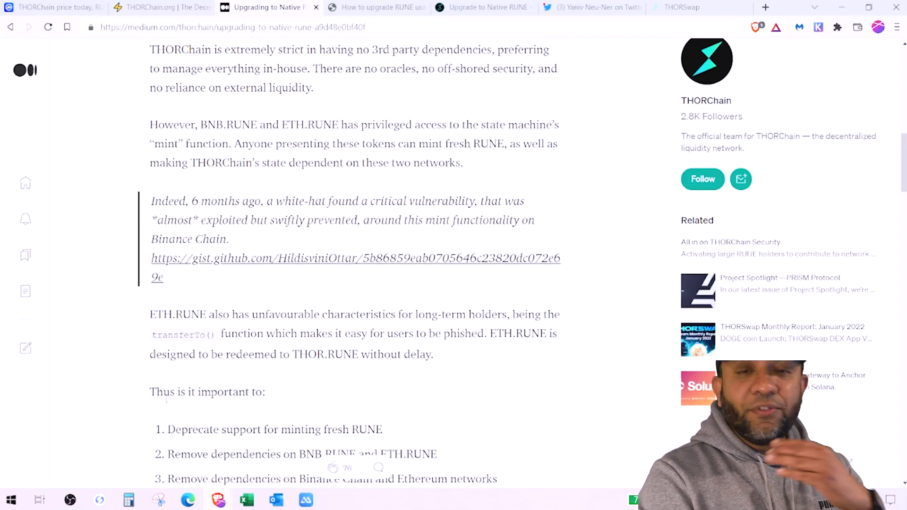
pyautogui.scroll(-3)
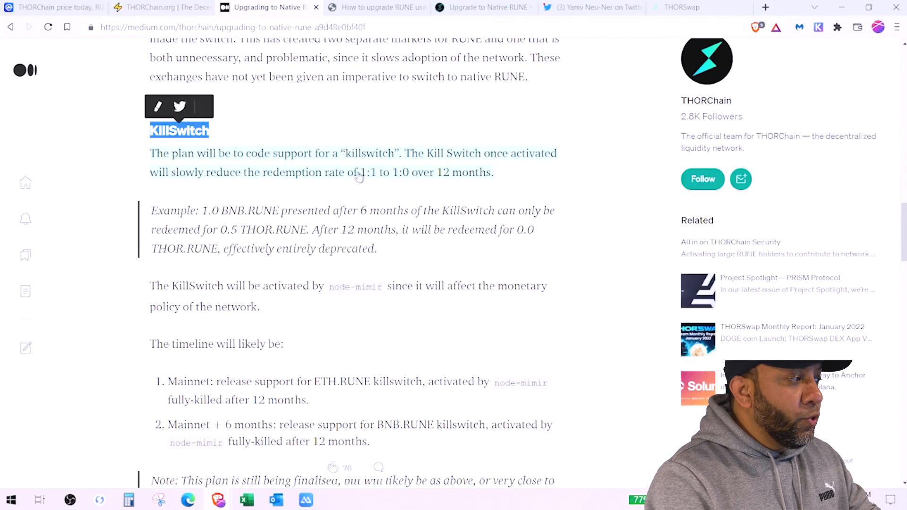
pyautogui.moveTo(542, 177)
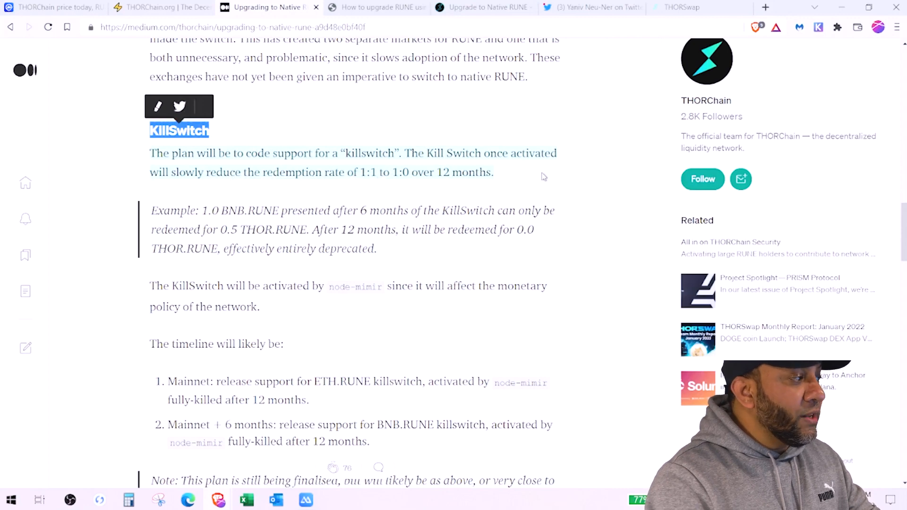
pyautogui.moveTo(520, 198)
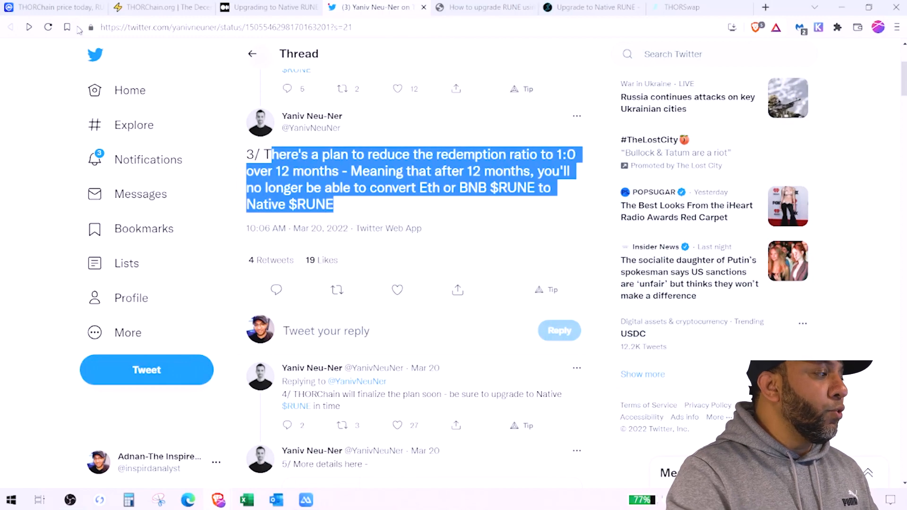
# Revisit the Upgrading to Native RUNE article and scroll through its upgrade guides
pyautogui.click(269, 7)
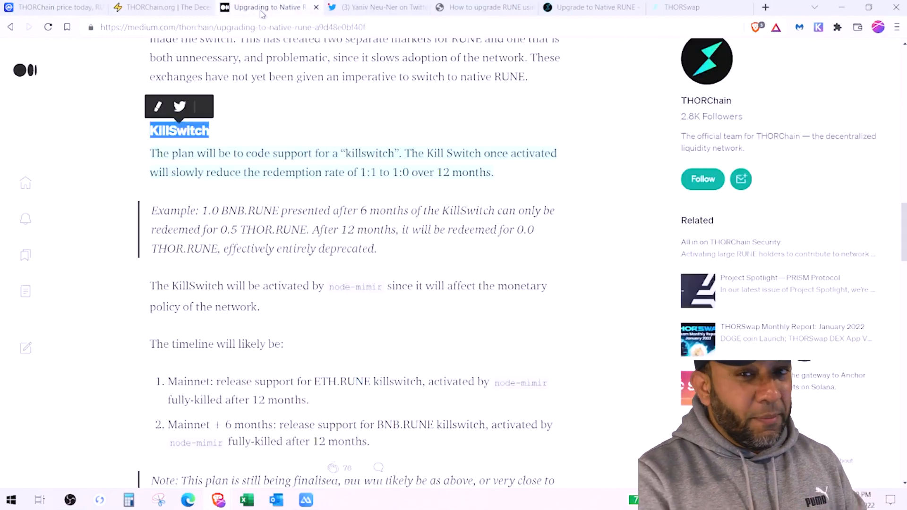
pyautogui.scroll(3)
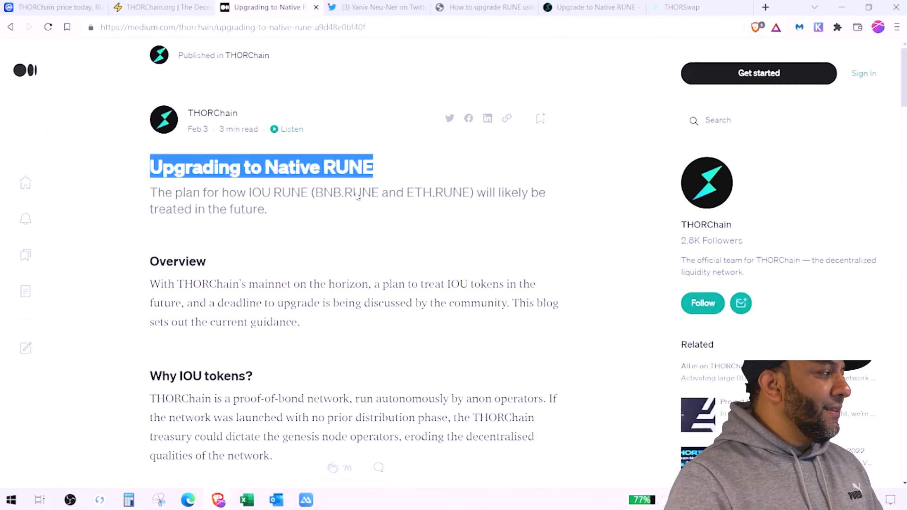
pyautogui.scroll(-3)
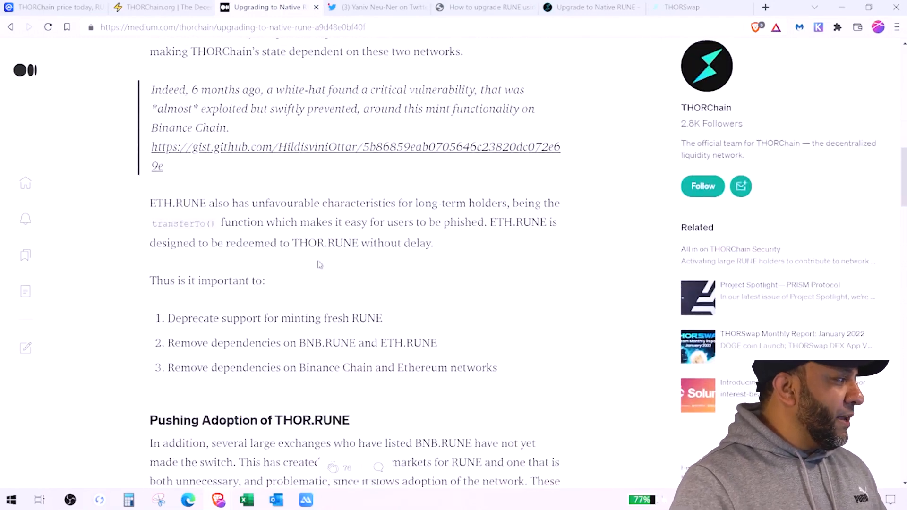
pyautogui.scroll(-3)
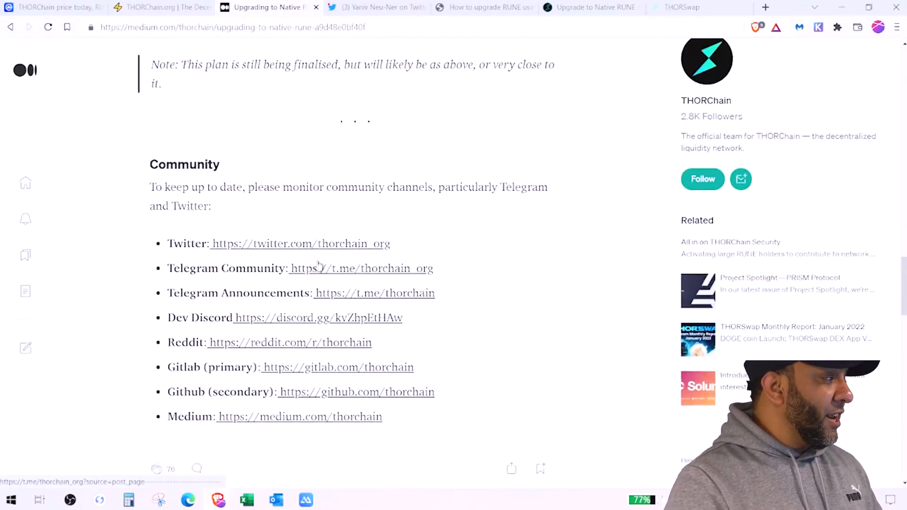
# Switch across the THORChain.org tab to the THORSwap docs native RUNE upgrade guide
pyautogui.click(162, 7)
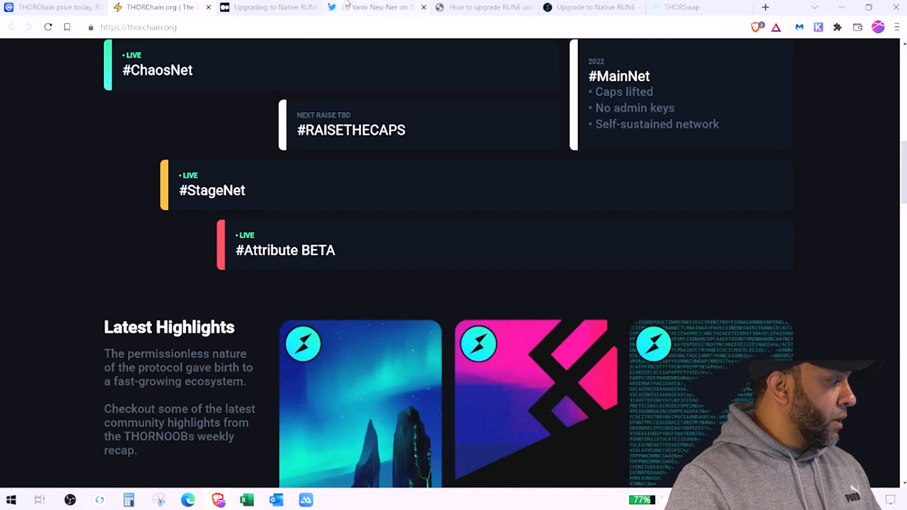
pyautogui.click(483, 7)
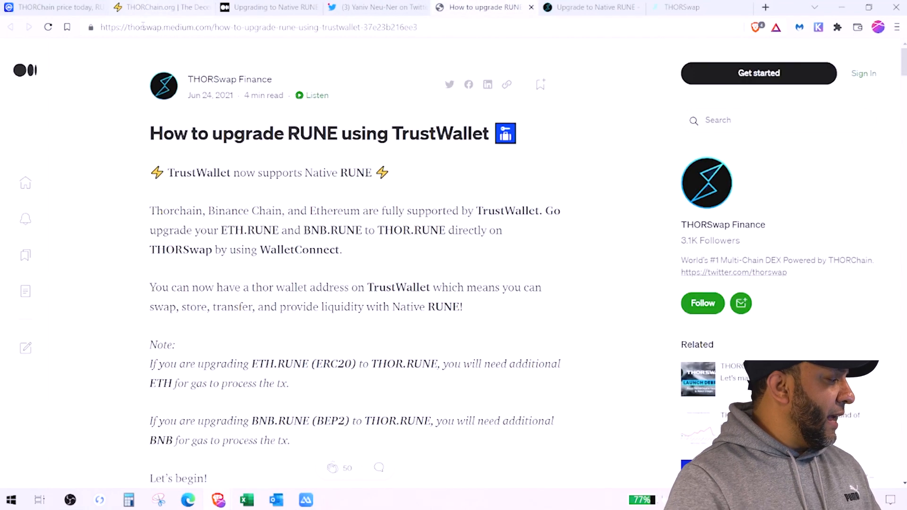
pyautogui.click(589, 6)
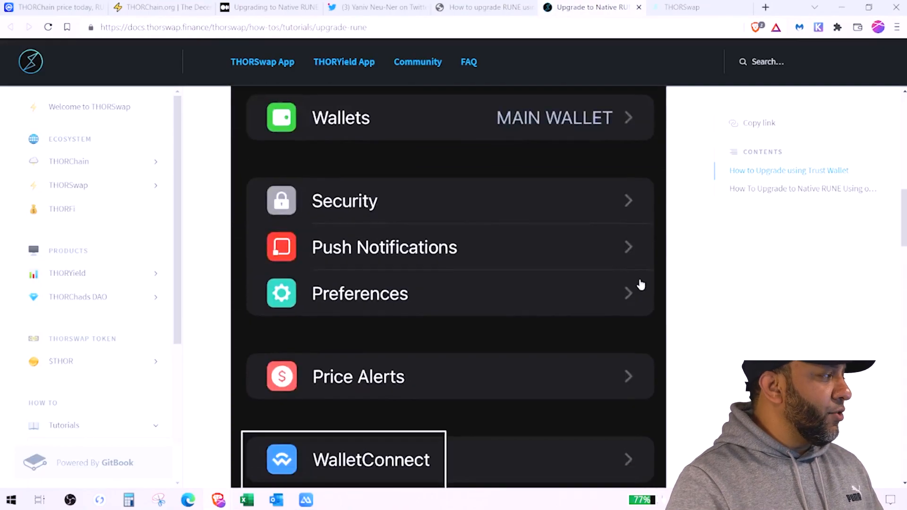
# Scroll the tutorial to the 'THORSwap wants to connect' step and bring up the Trust Wallet screen
pyautogui.scroll(-3)
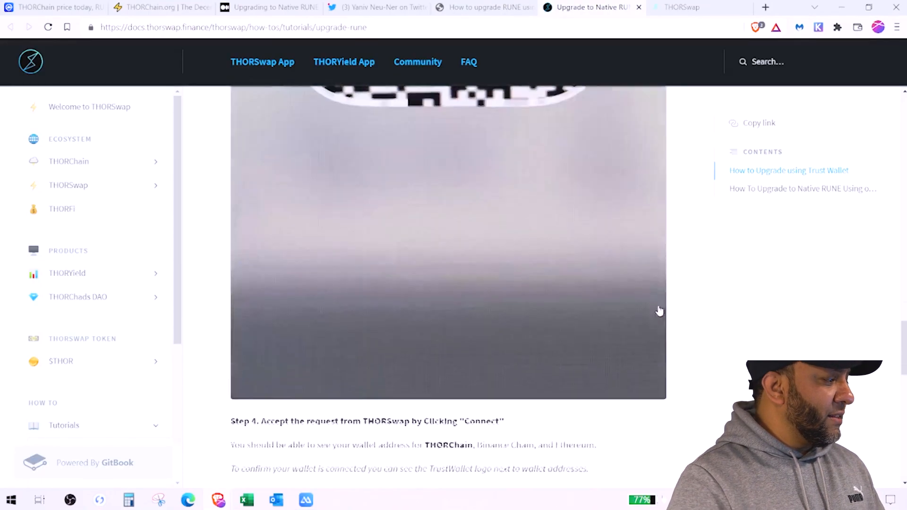
pyautogui.scroll(3)
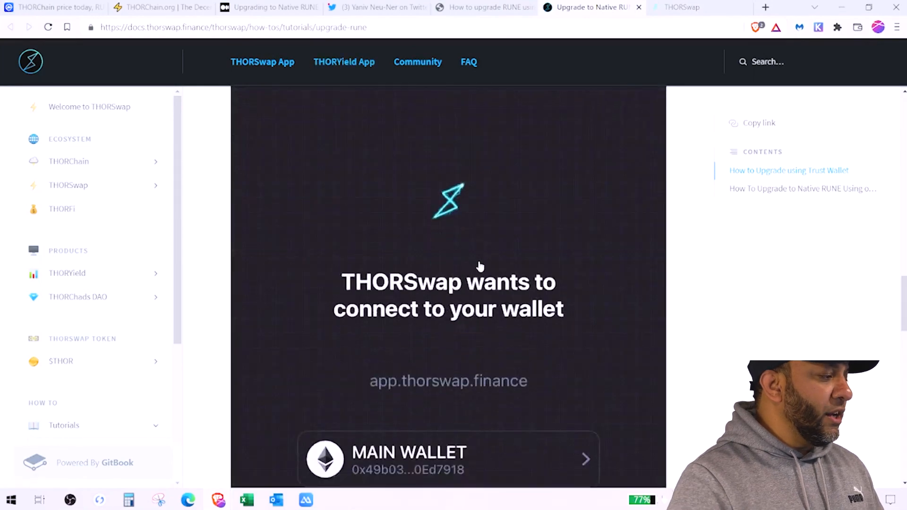
pyautogui.scroll(-3)
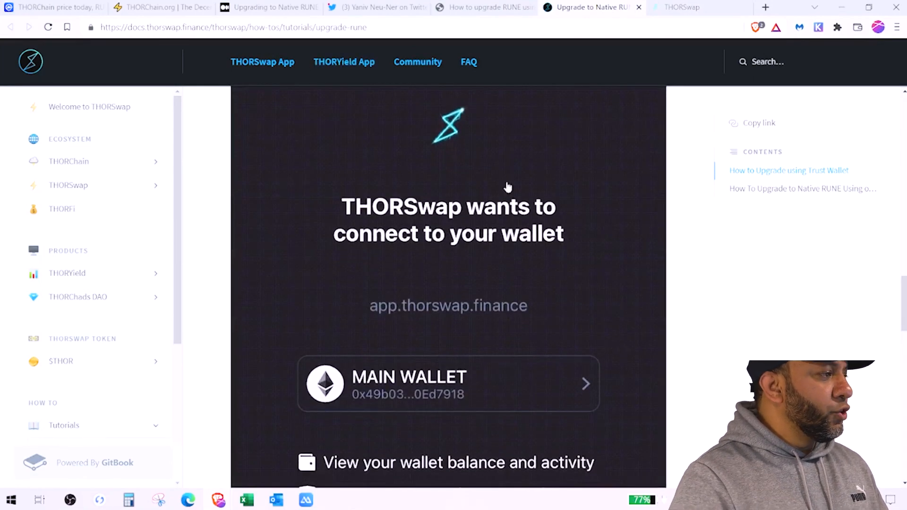
pyautogui.click(679, 6)
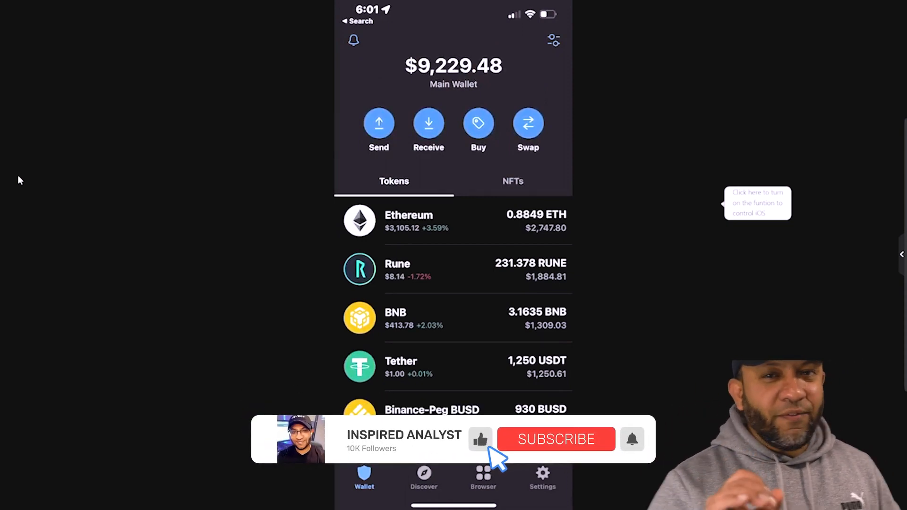
# Show the Trust Wallet Tokens tab with the 231.378 RUNE balance beside ETH and BNB
pyautogui.click(554, 439)
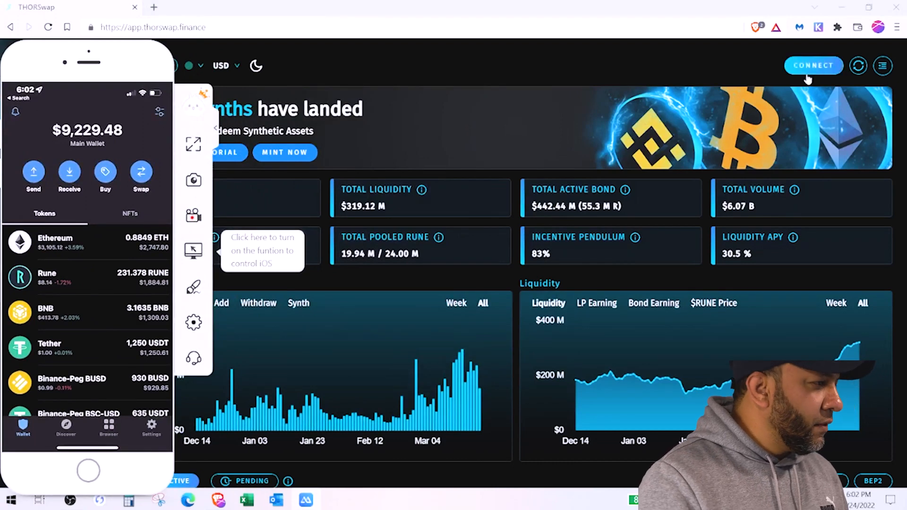
pyautogui.moveTo(820, 69)
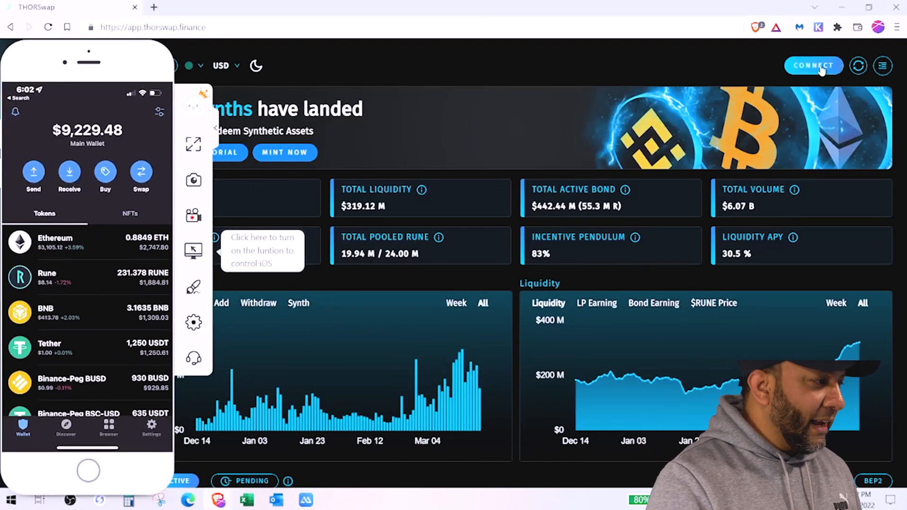
# Connect via WalletConnect with the BNB chain selected so the pairing QR code appears
pyautogui.click(813, 65)
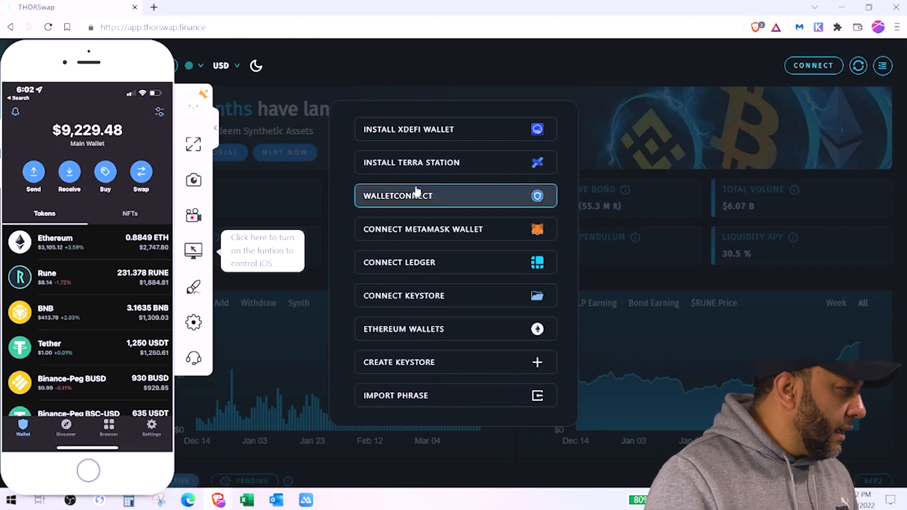
pyautogui.moveTo(457, 129)
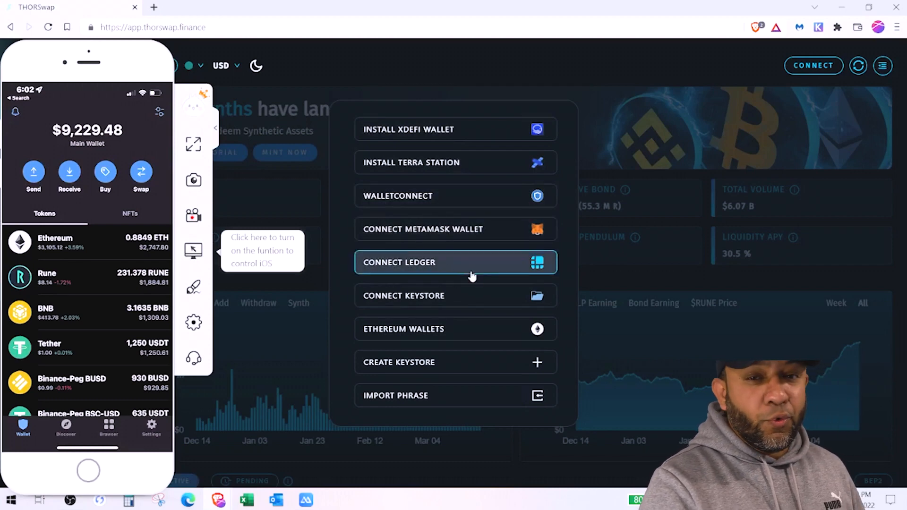
pyautogui.moveTo(422, 196)
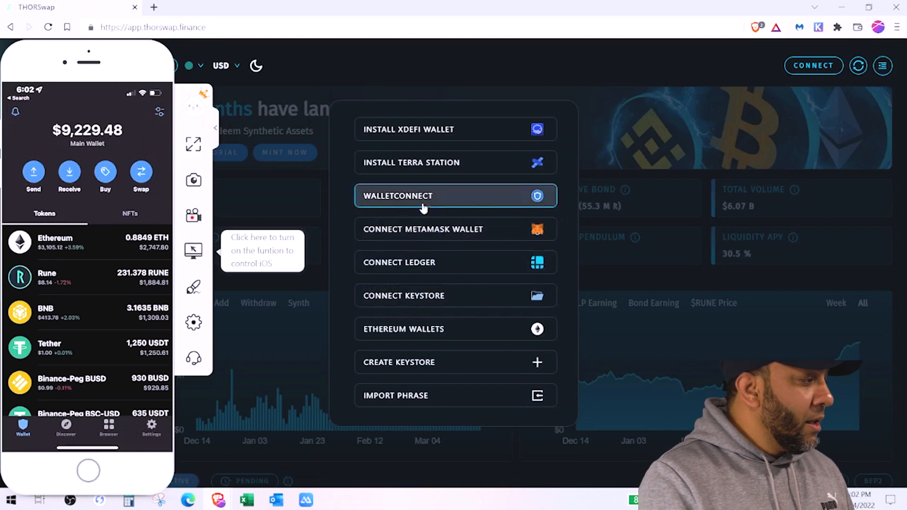
pyautogui.moveTo(457, 206)
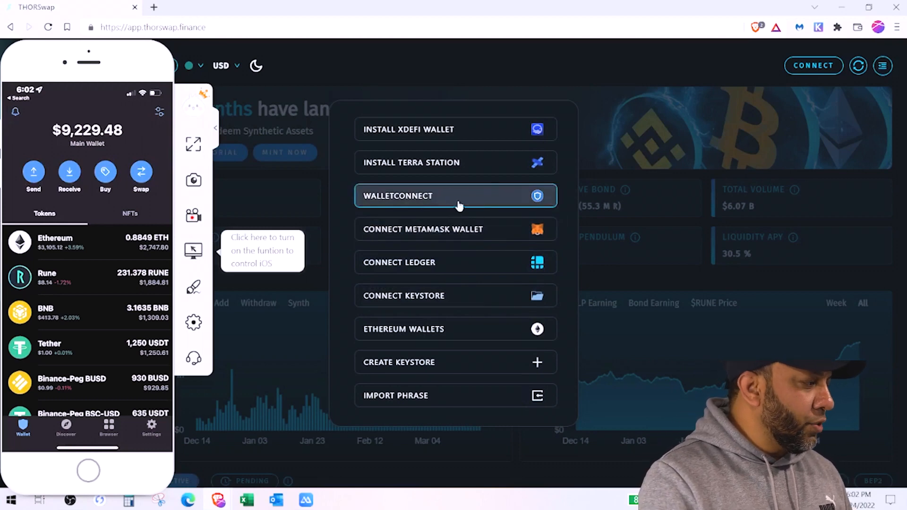
pyautogui.click(455, 195)
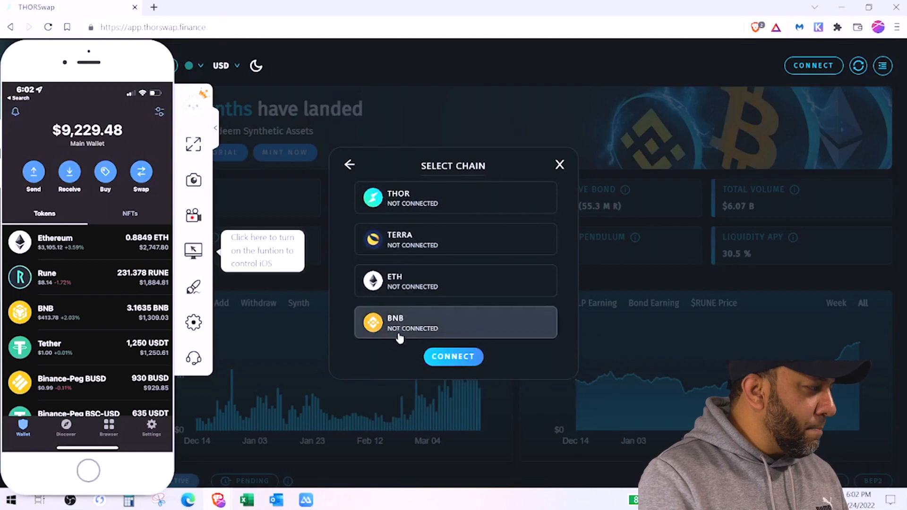
pyautogui.click(455, 322)
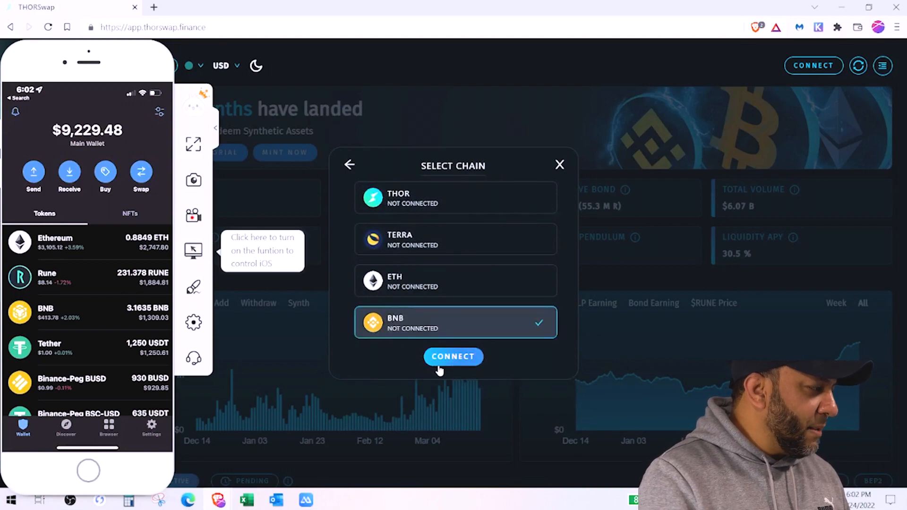
pyautogui.click(453, 356)
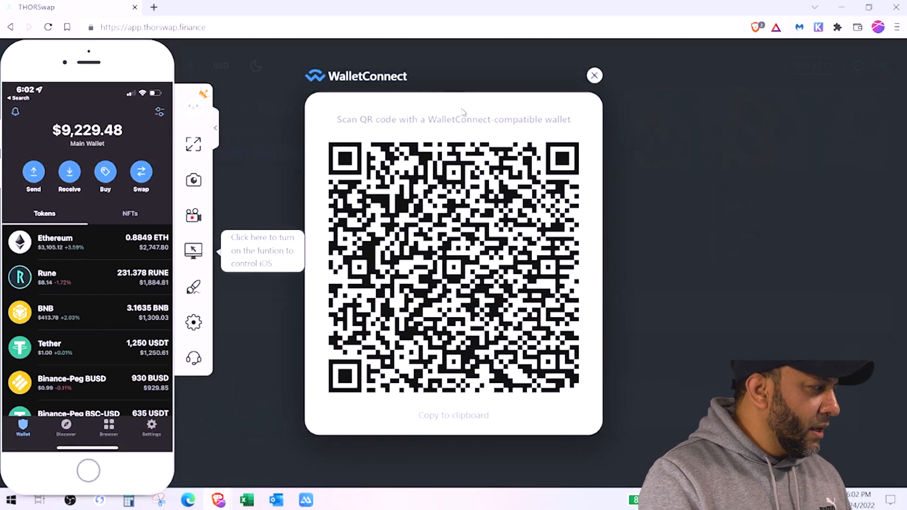
pyautogui.moveTo(520, 126)
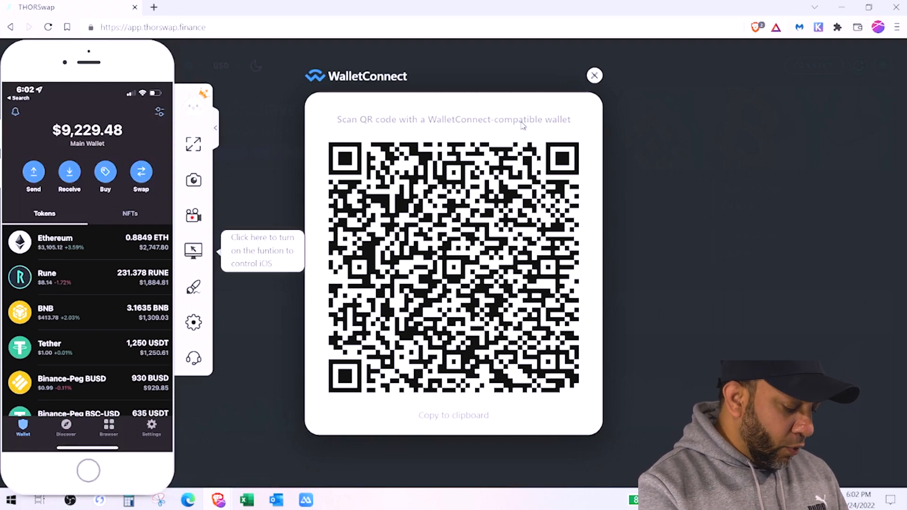
pyautogui.moveTo(157, 94)
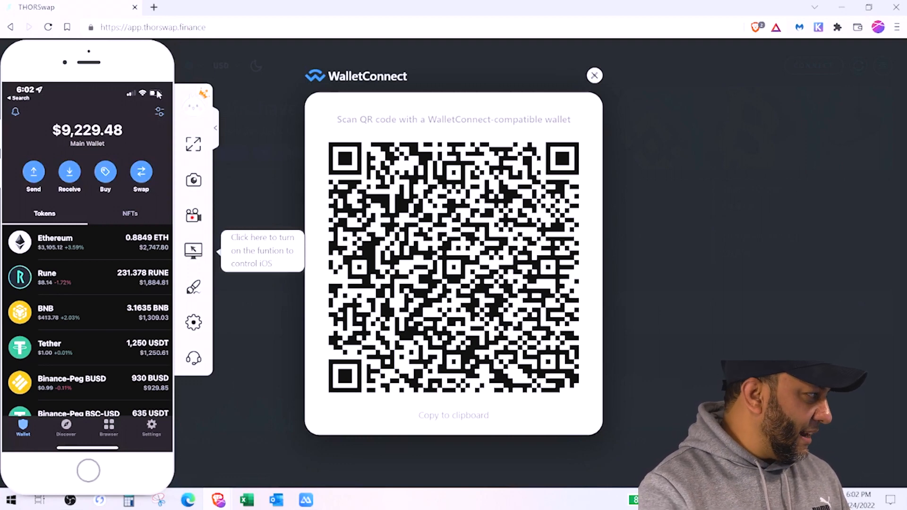
pyautogui.moveTo(139, 228)
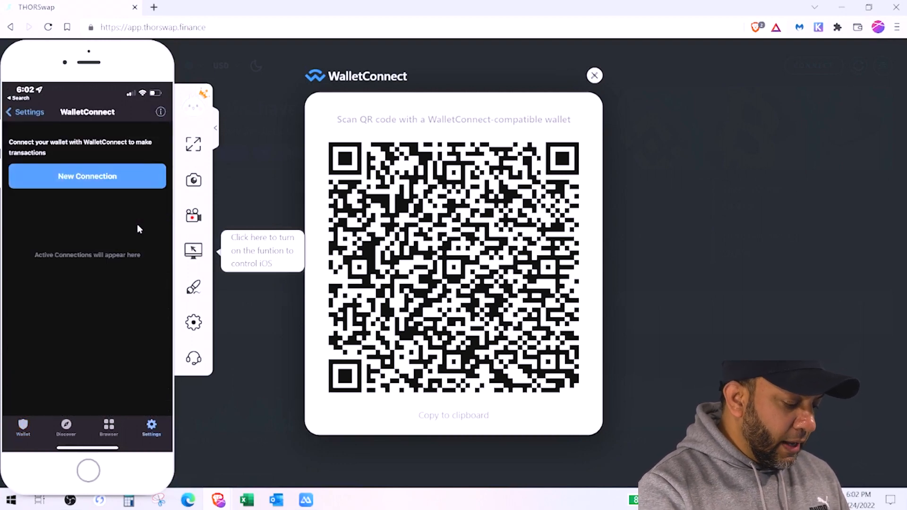
# In Trust Wallet settings, reach the WalletConnect page listing THORSwap as an active connection
pyautogui.click(26, 111)
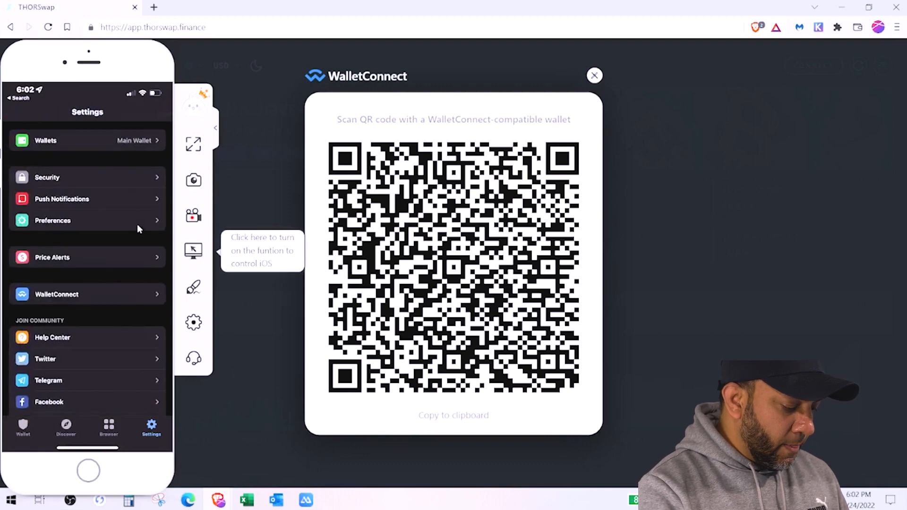
pyautogui.scroll(-3)
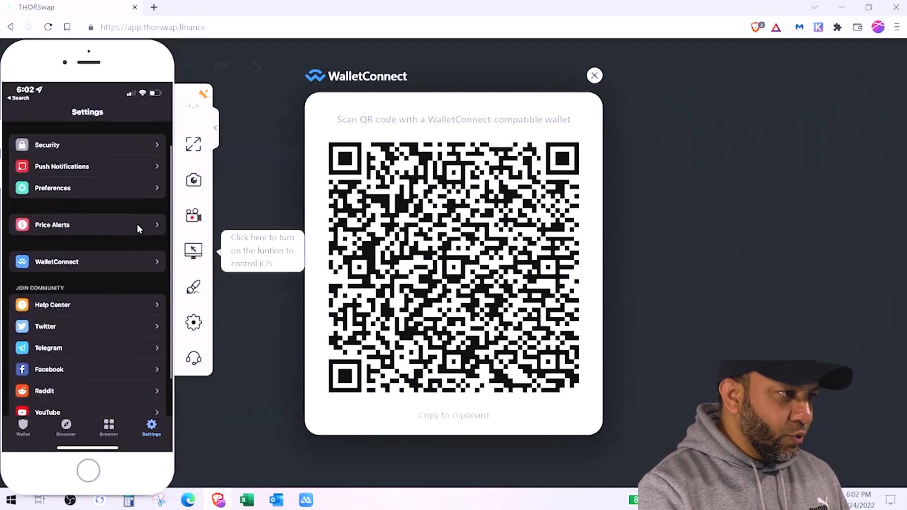
pyautogui.scroll(-3)
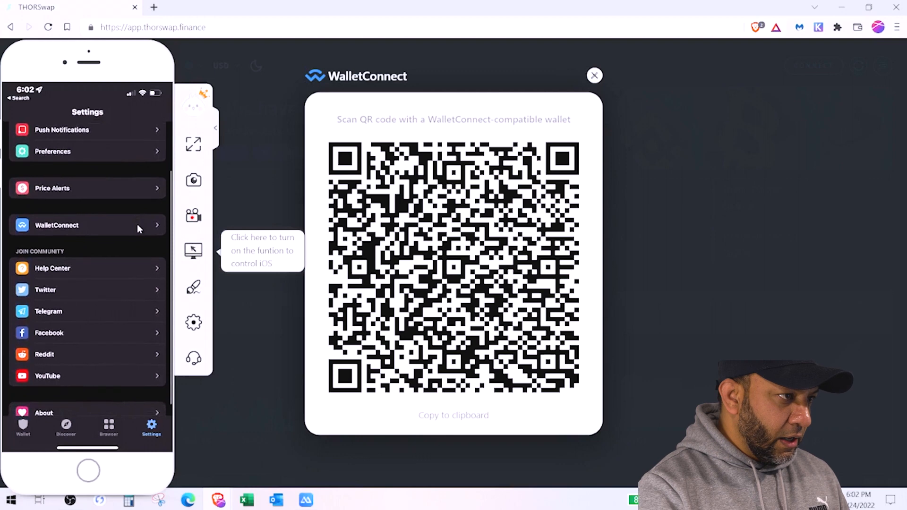
pyautogui.click(57, 225)
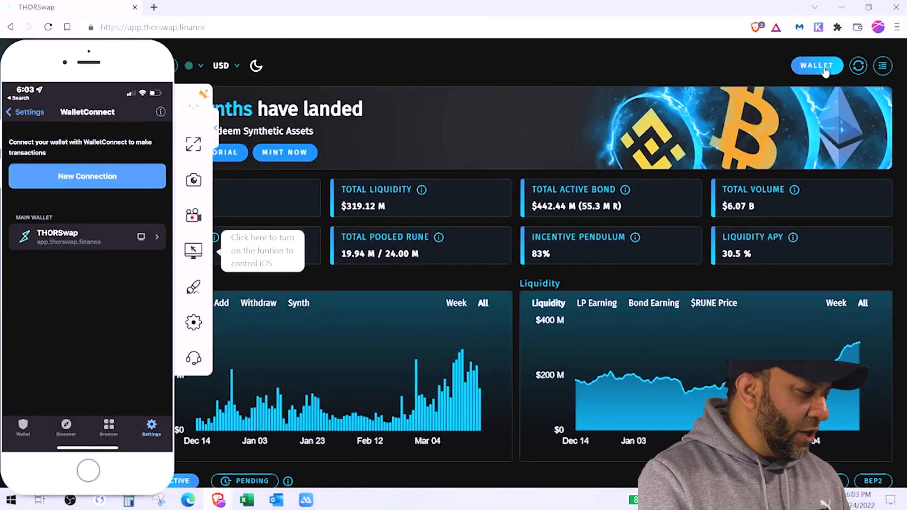
pyautogui.click(816, 65)
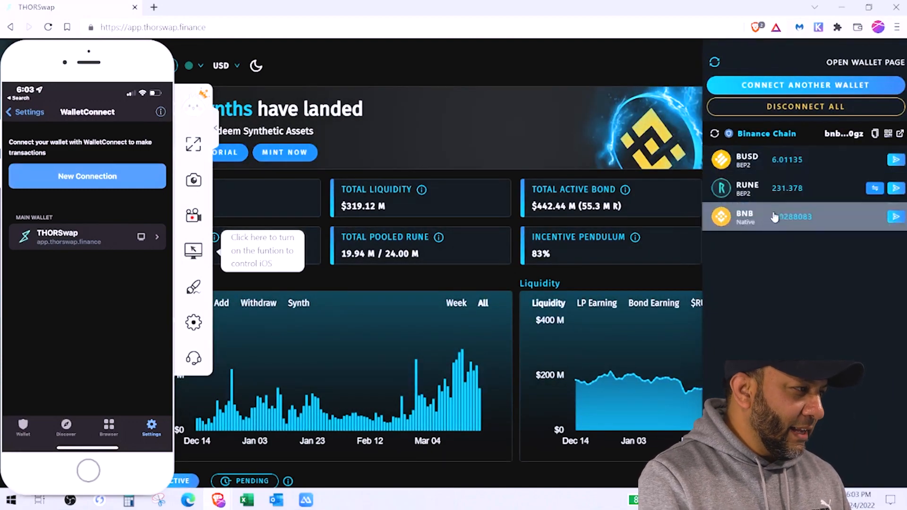
pyautogui.moveTo(786, 168)
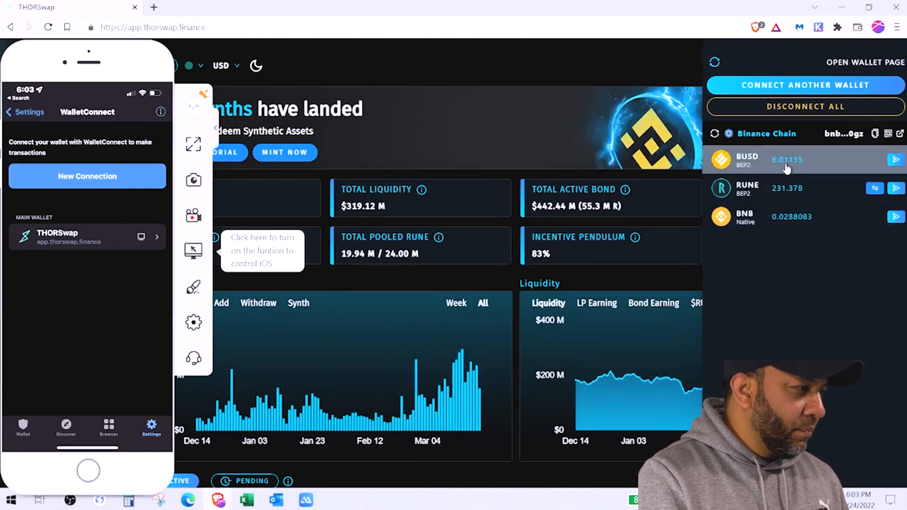
pyautogui.moveTo(795, 225)
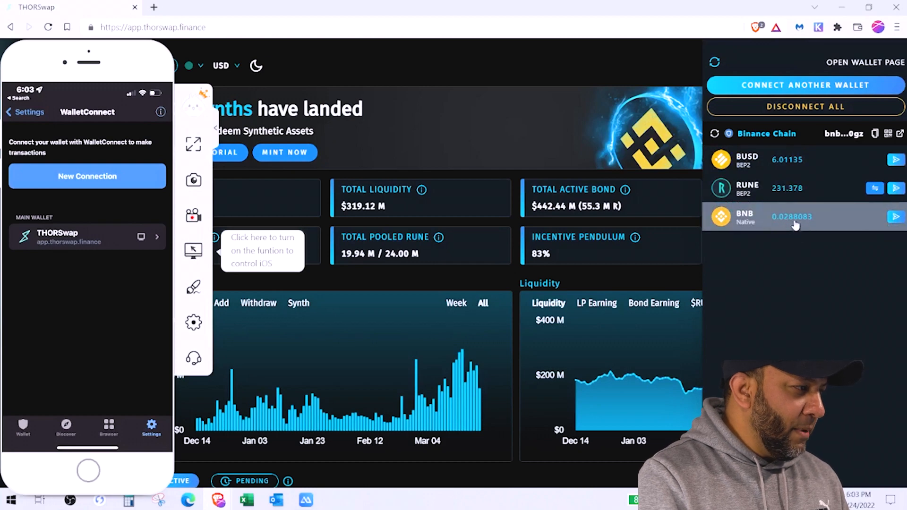
pyautogui.moveTo(747, 188)
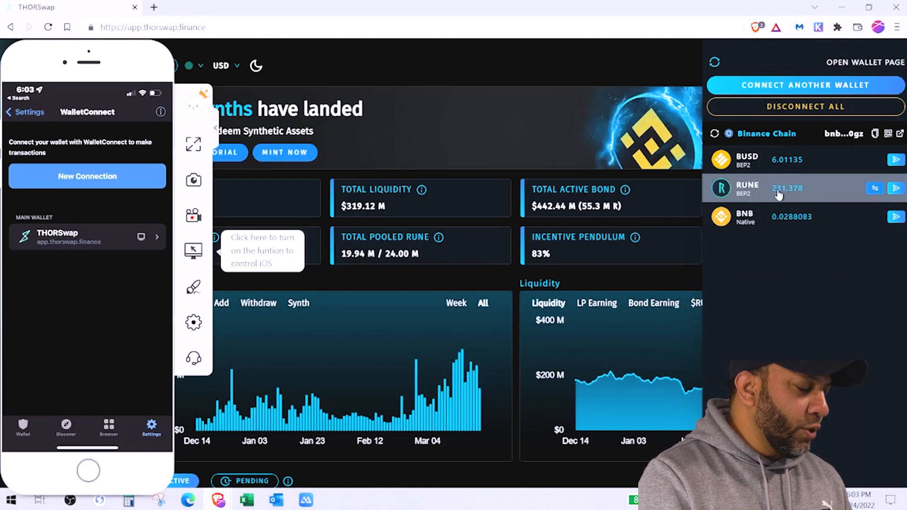
pyautogui.moveTo(755, 200)
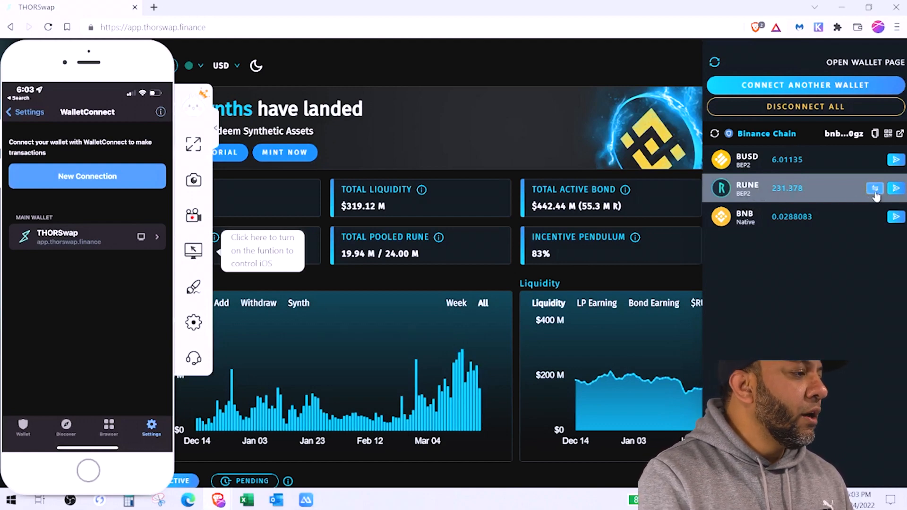
# Enter the full 231.378 RUNE via MAX on the Upgrade BNB RUNE form, recipient still empty
pyautogui.click(874, 188)
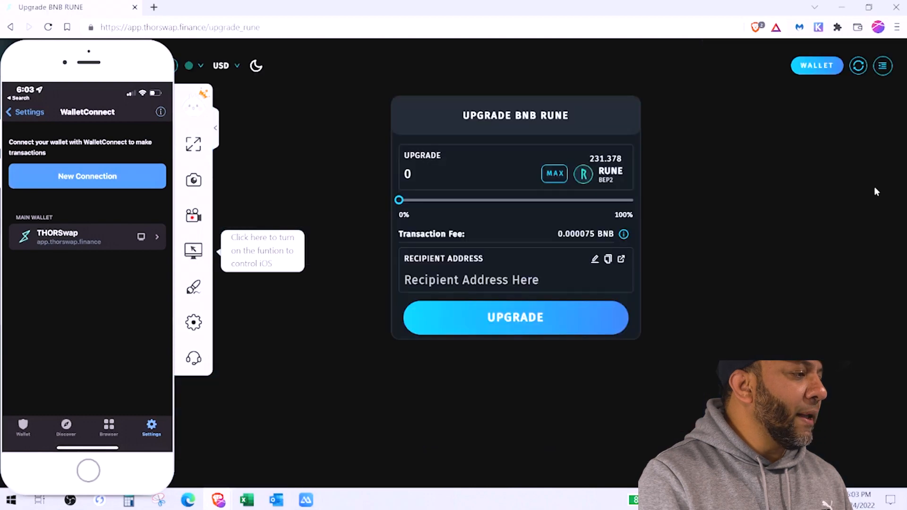
pyautogui.moveTo(555, 173)
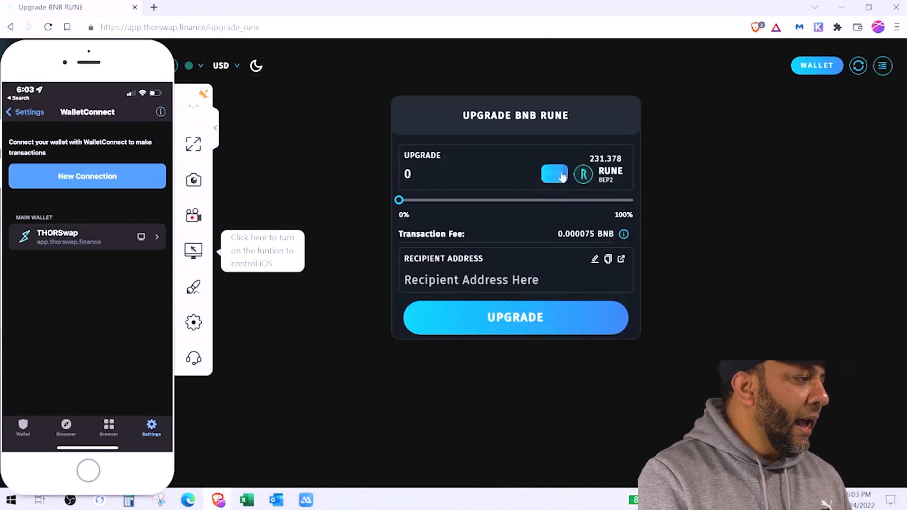
pyautogui.click(553, 174)
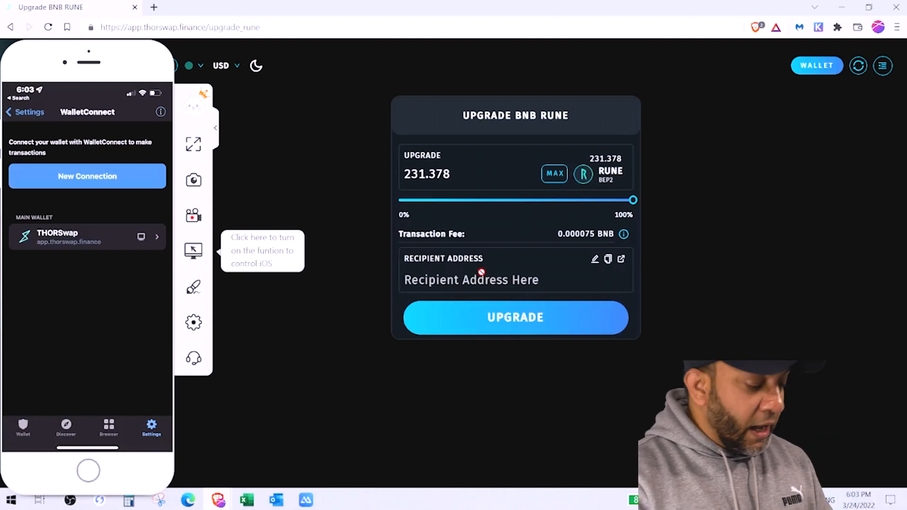
pyautogui.click(87, 471)
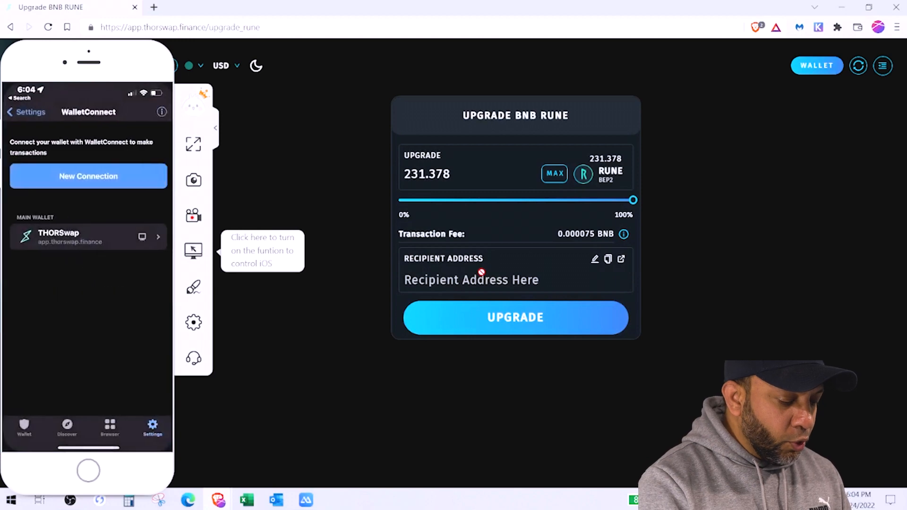
pyautogui.click(23, 428)
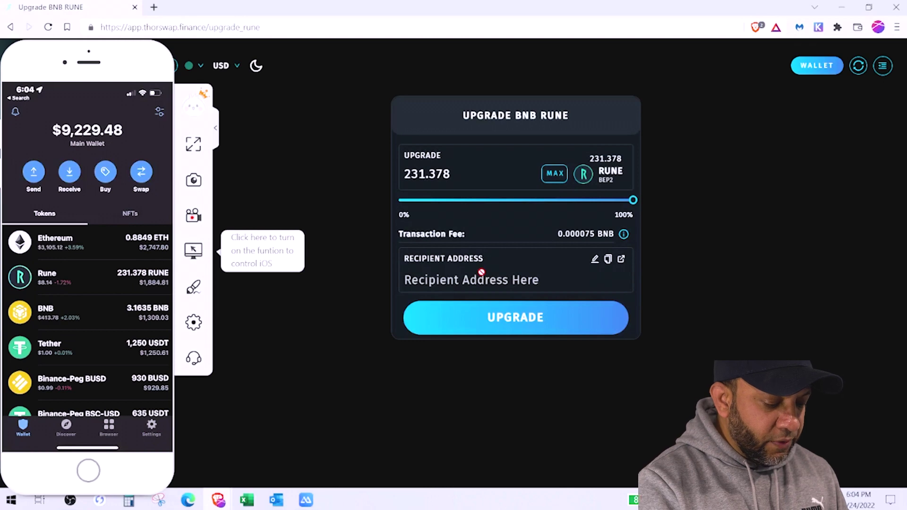
# Copy the native THORChain RUNE receiving address from Trust Wallet's Receive screen
pyautogui.click(69, 174)
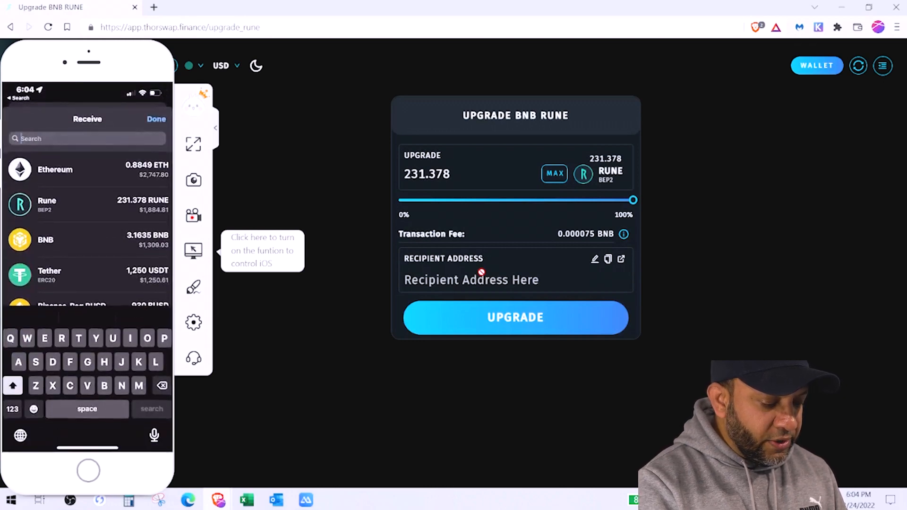
pyautogui.write('Rune')
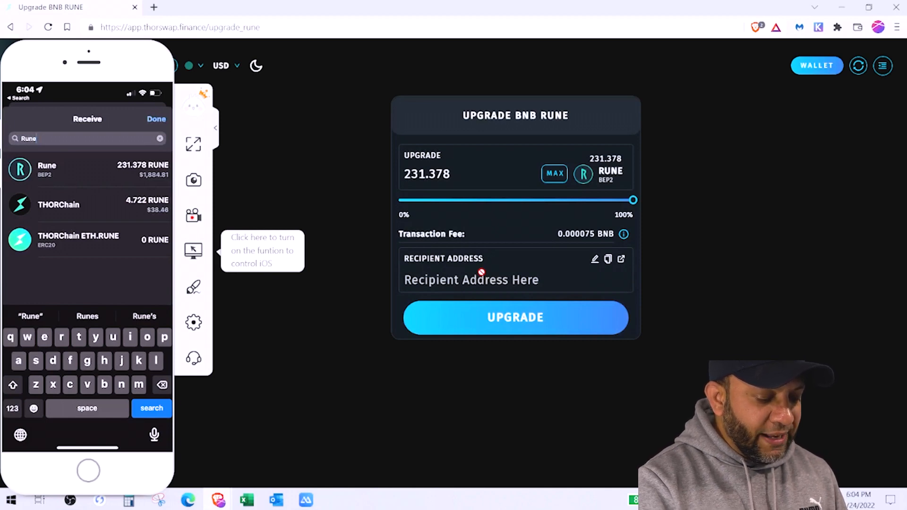
pyautogui.click(47, 169)
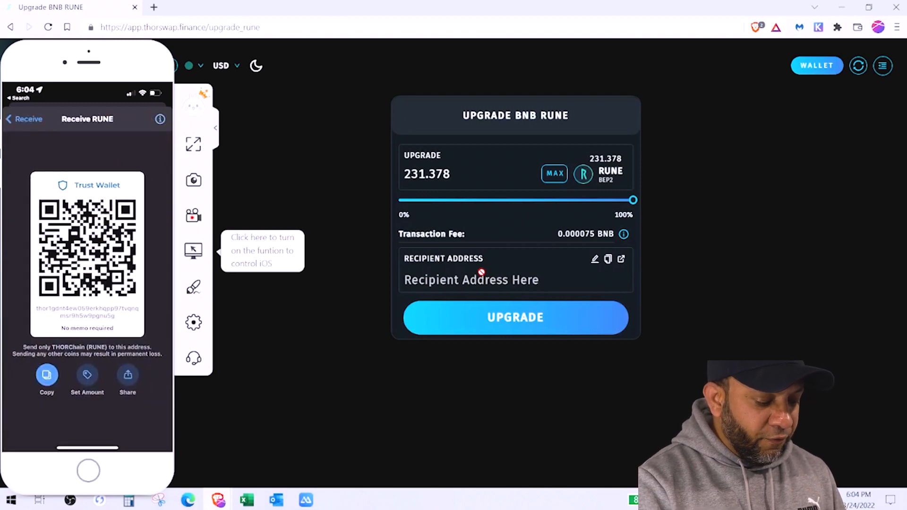
pyautogui.click(46, 375)
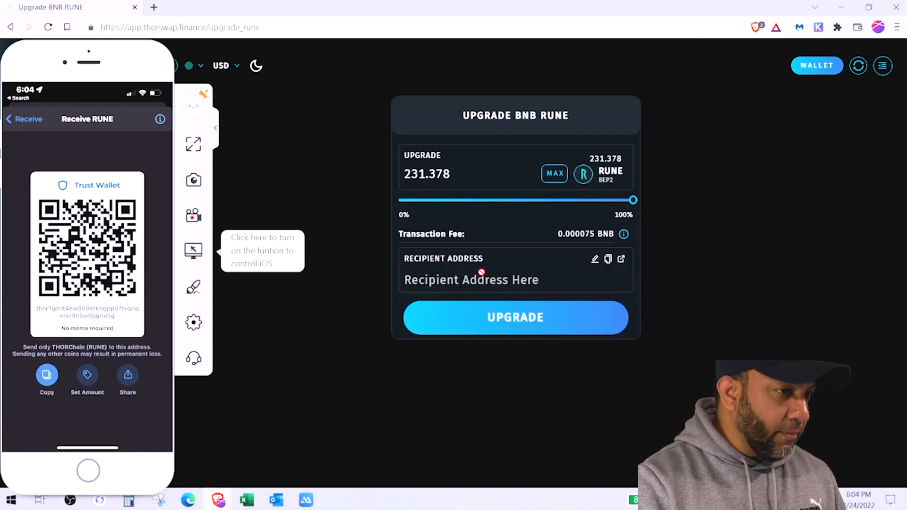
pyautogui.moveTo(468, 283)
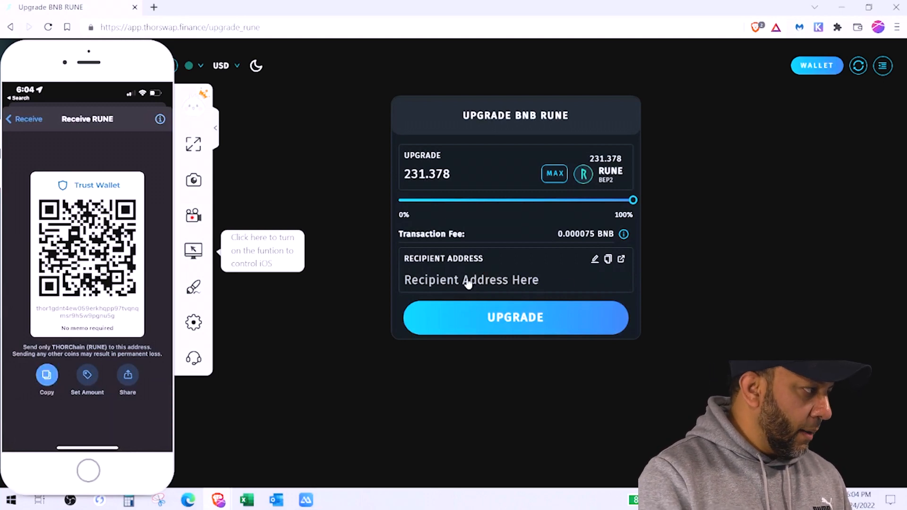
pyautogui.moveTo(466, 281)
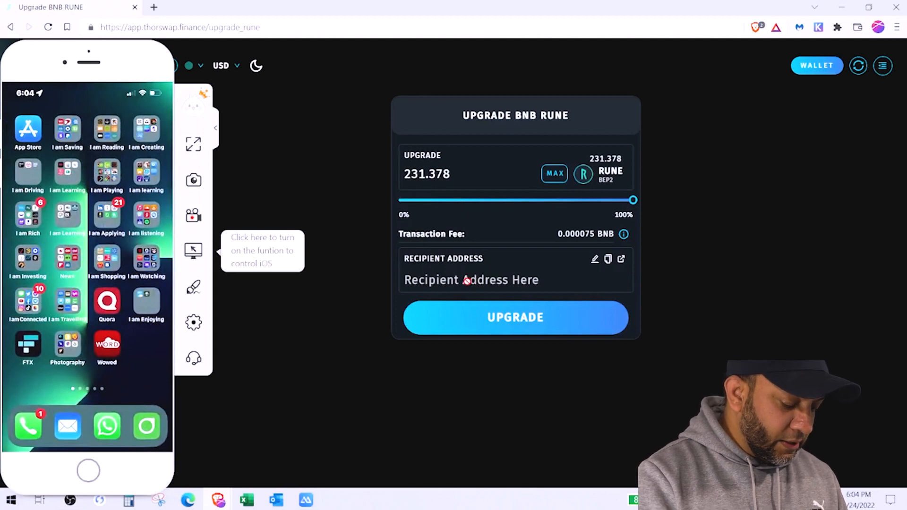
pyautogui.moveTo(202, 49)
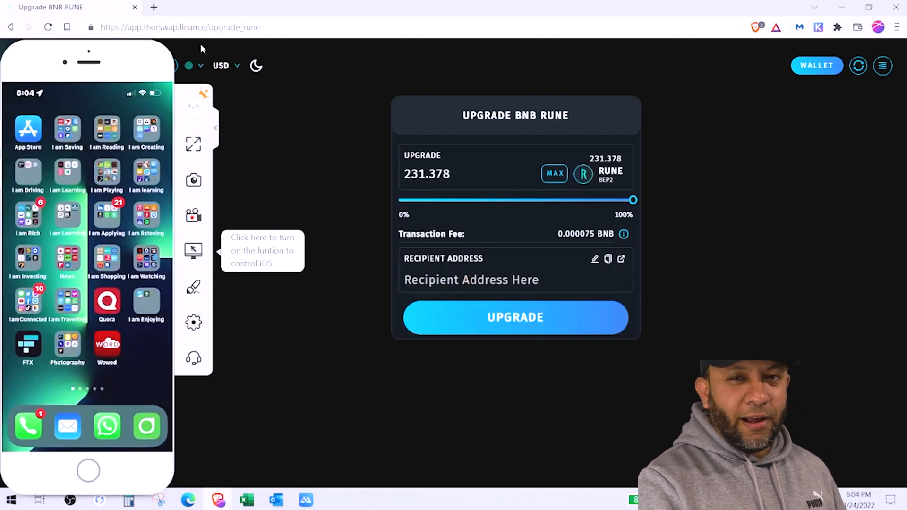
pyautogui.moveTo(154, 7)
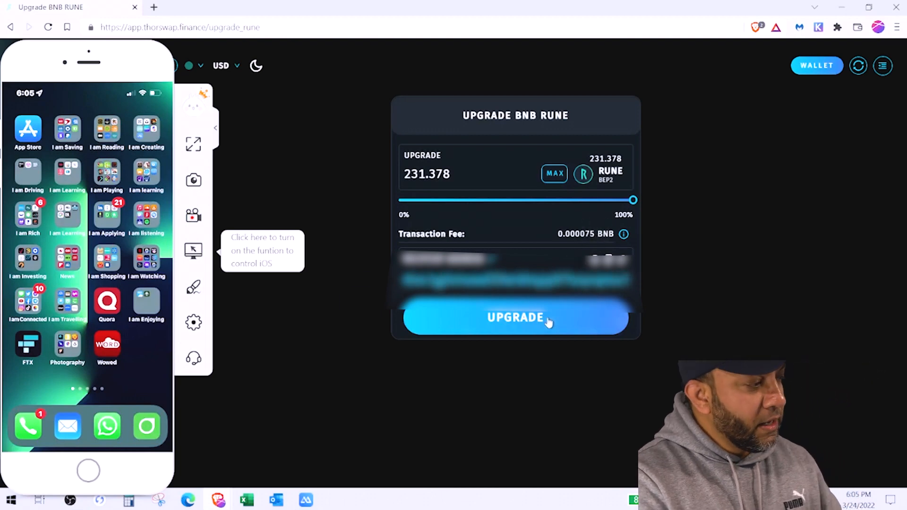
# Submit the 231.378 BNB RUNE upgrade and wait until its history entry shows completed
pyautogui.click(515, 317)
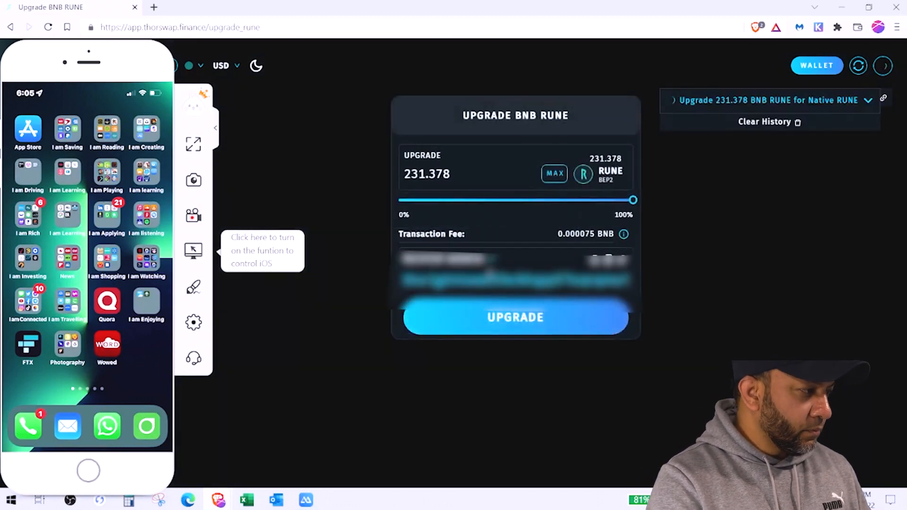
pyautogui.write('trus')
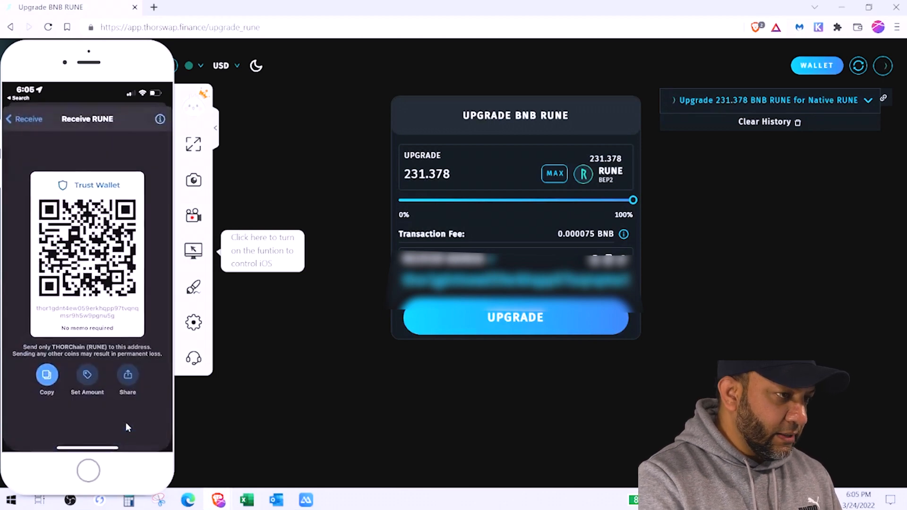
pyautogui.click(515, 317)
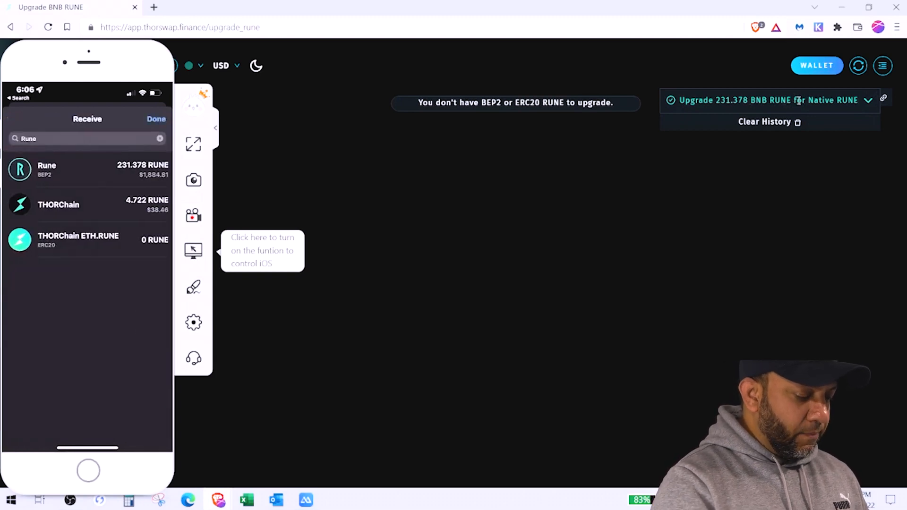
# Dismiss Trust Wallet's Receive list and verify the Tokens tab shows 236.1 native THORChain RUNE
pyautogui.click(155, 119)
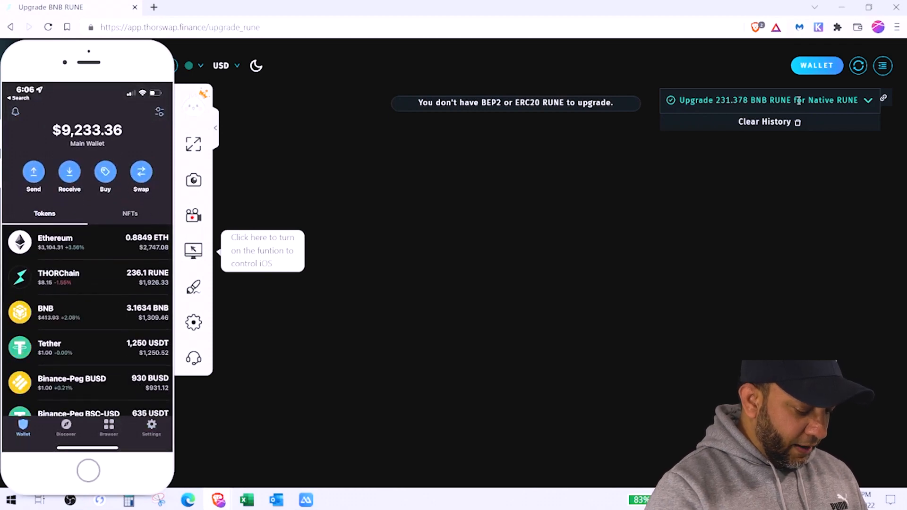
pyautogui.scroll(-3)
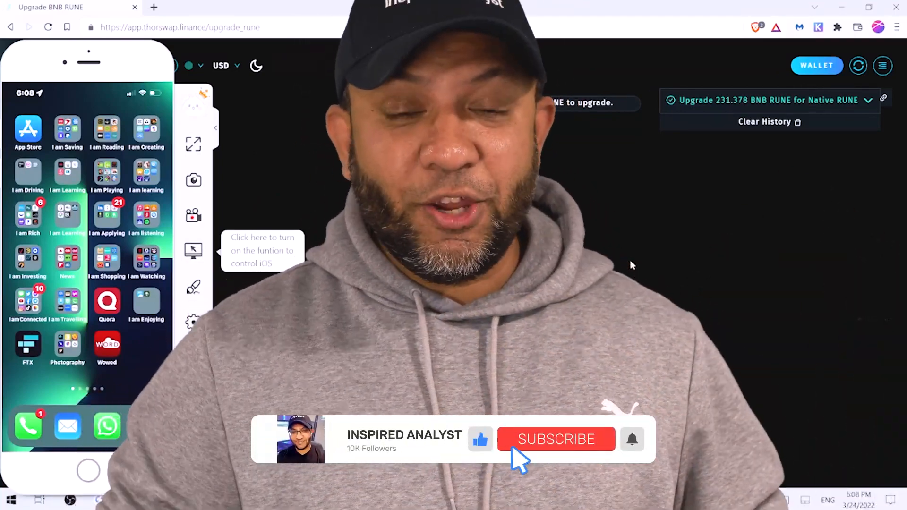
pyautogui.click(556, 439)
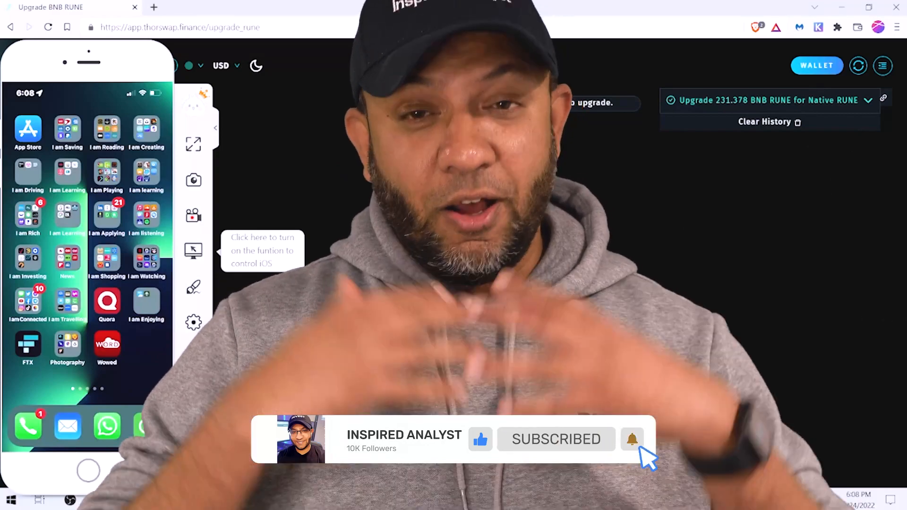